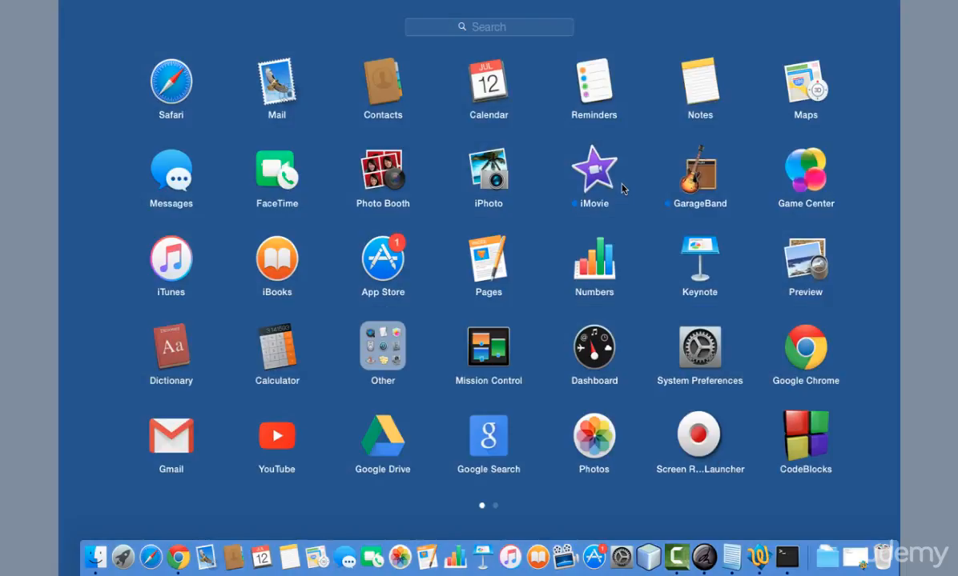
Search Launchpad for "ter" to narrow the apps to Terminal
{"action": "left_click", "coordinate": [488, 27]}
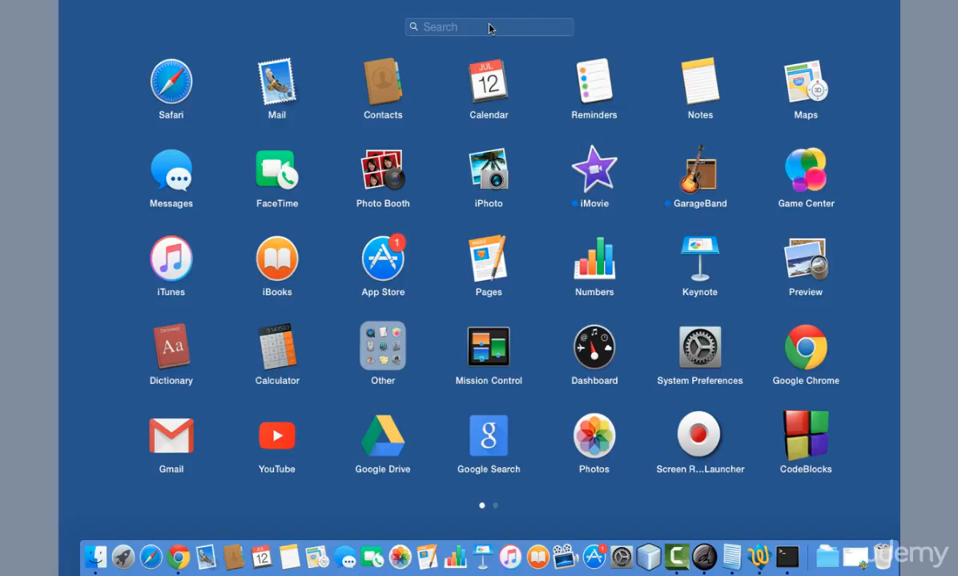
{"action": "type", "text": "ter"}
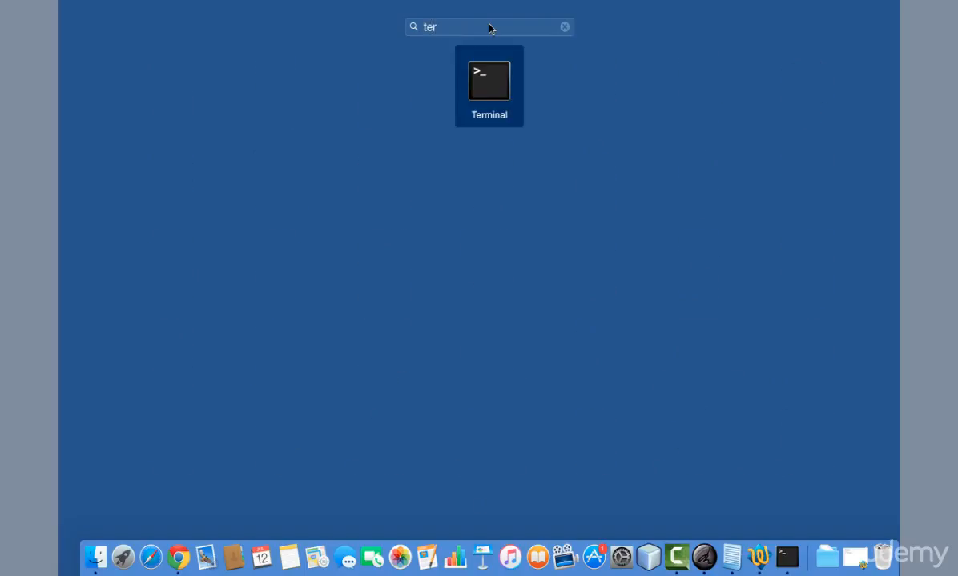
{"action": "mouse_move", "coordinate": [491, 88]}
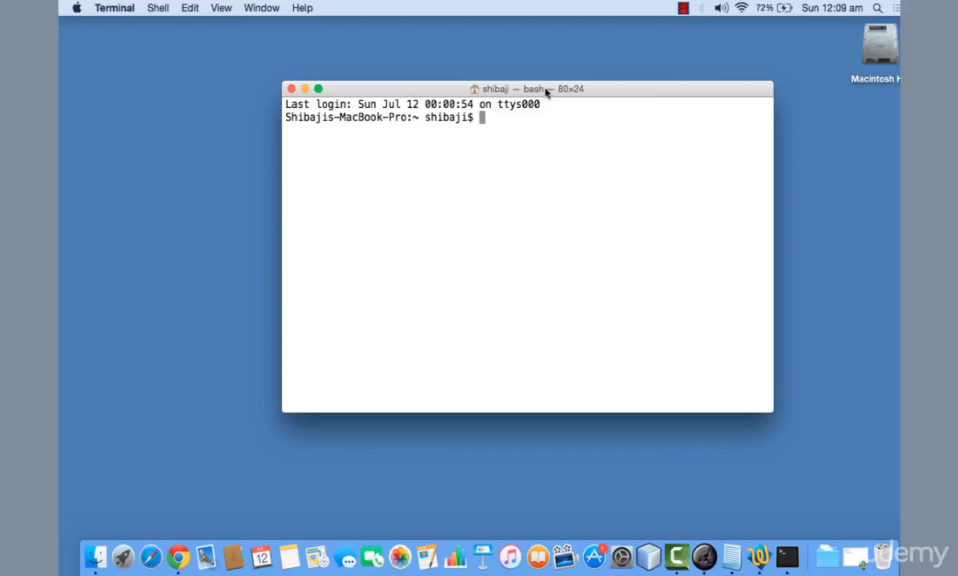
{"action": "mouse_move", "coordinate": [405, 80]}
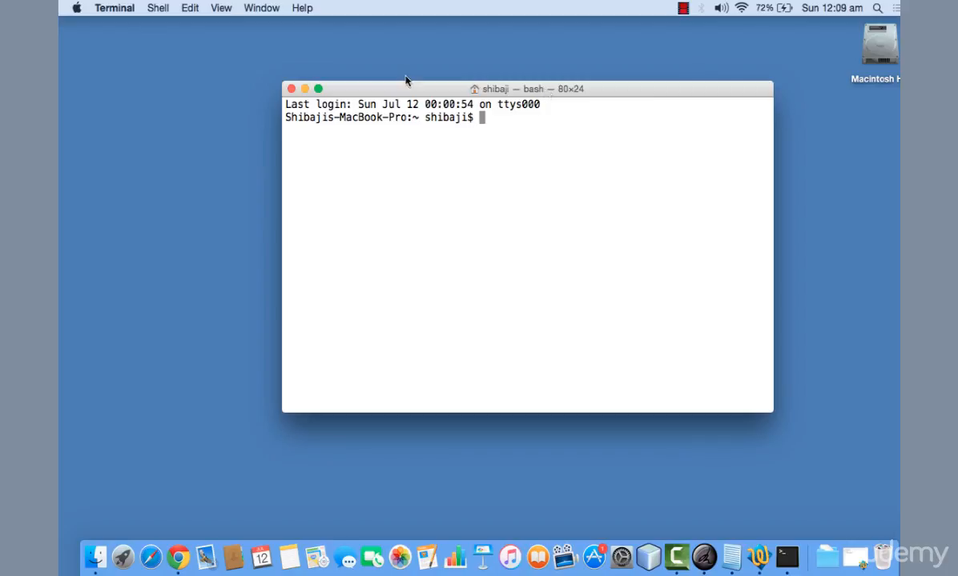
{"action": "mouse_move", "coordinate": [477, 106]}
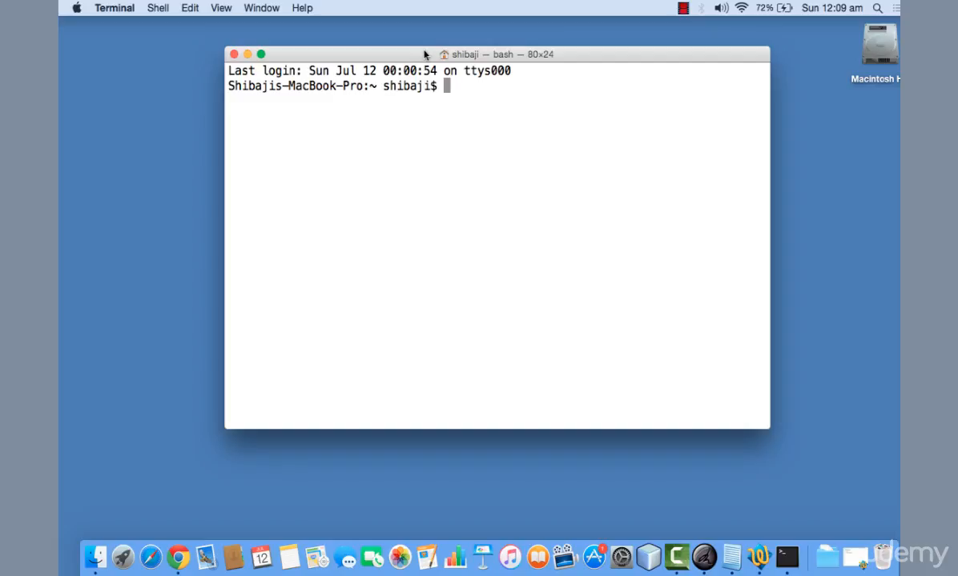
Run gcc at the bash prompt to trigger the developer tools install offer
{"action": "type", "text": "gcc"}
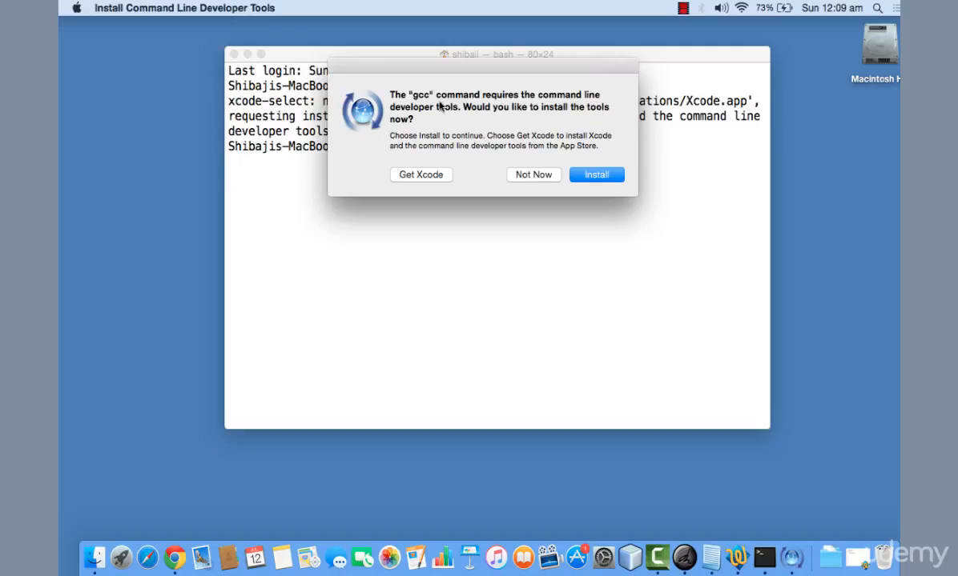
{"action": "mouse_move", "coordinate": [560, 131]}
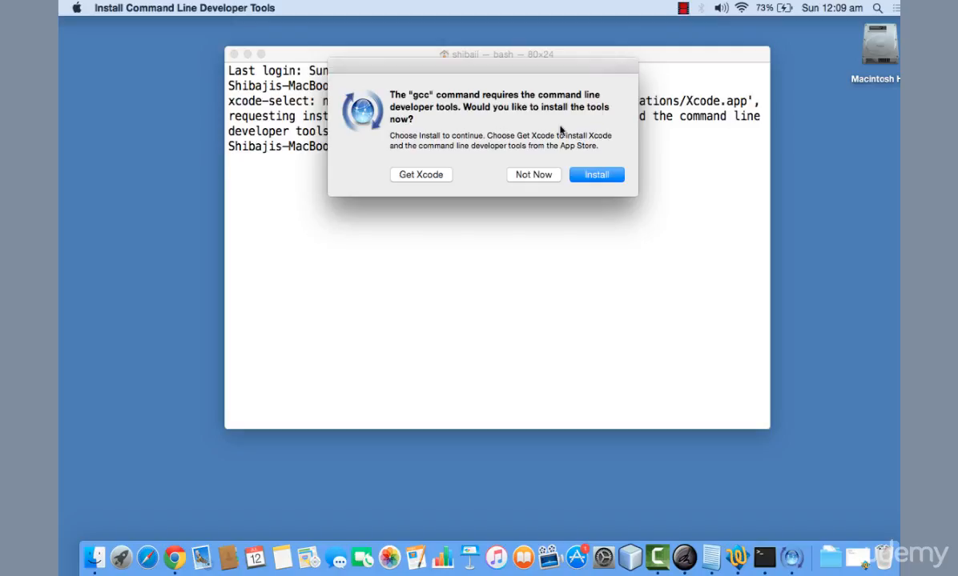
{"action": "mouse_move", "coordinate": [515, 156]}
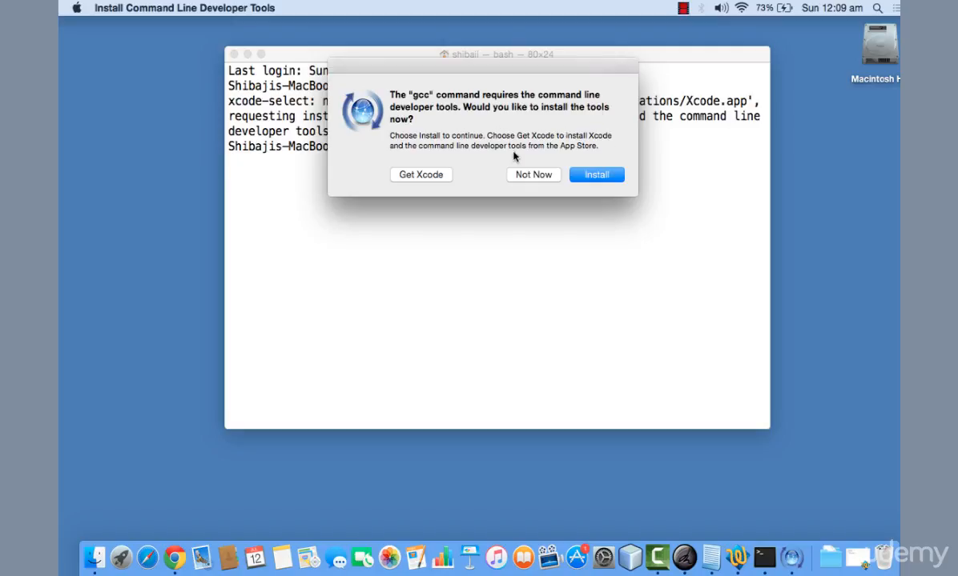
{"action": "mouse_move", "coordinate": [558, 138]}
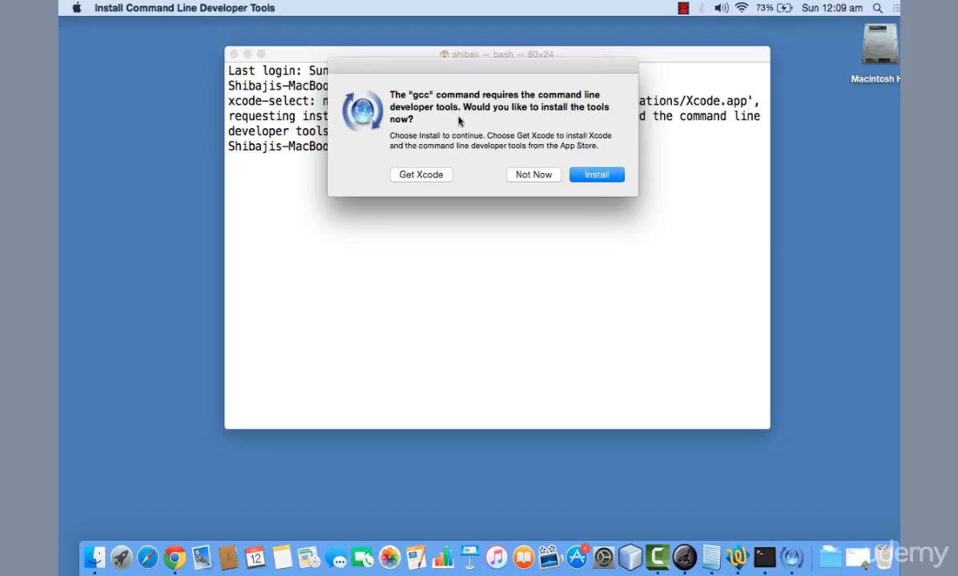
{"action": "mouse_move", "coordinate": [560, 136]}
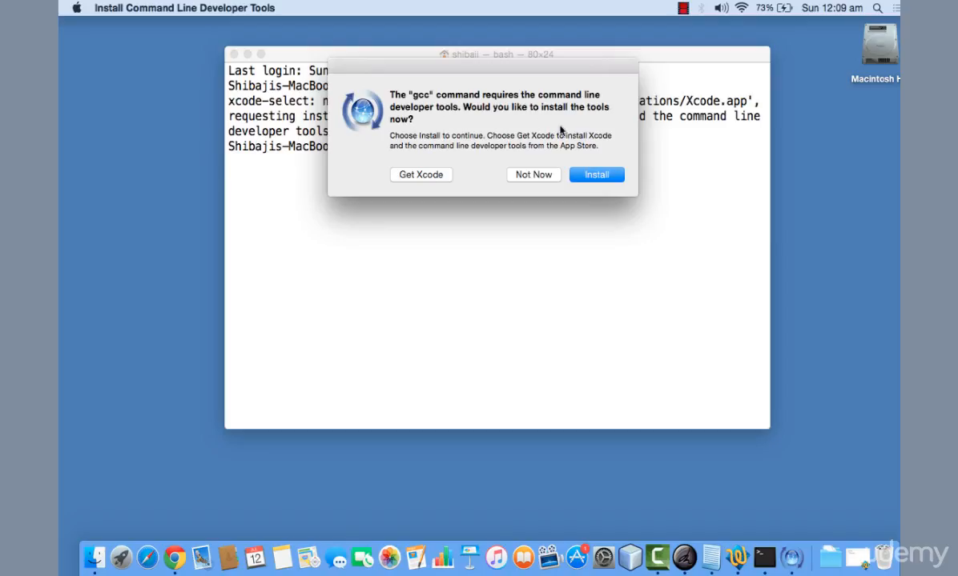
{"action": "mouse_move", "coordinate": [500, 128]}
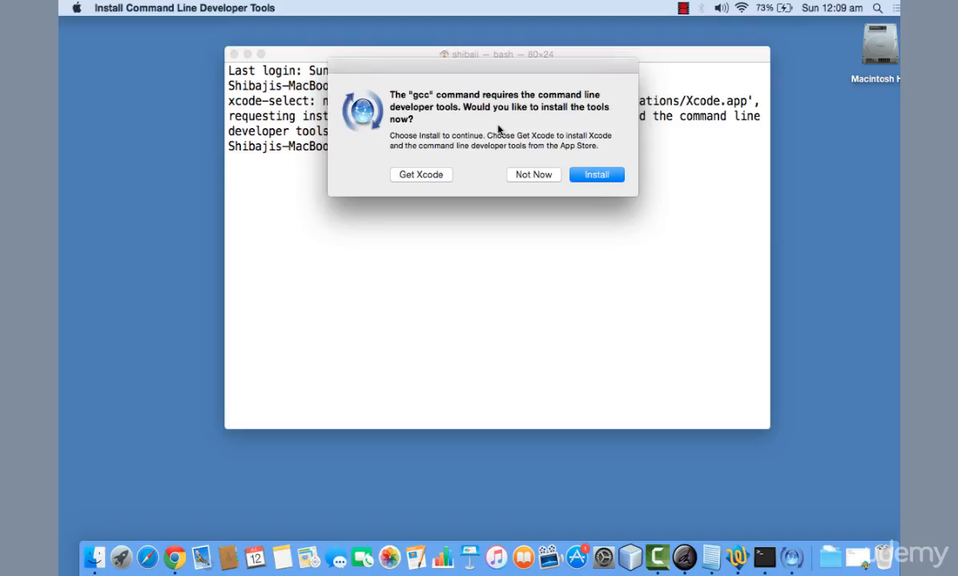
{"action": "mouse_move", "coordinate": [512, 155]}
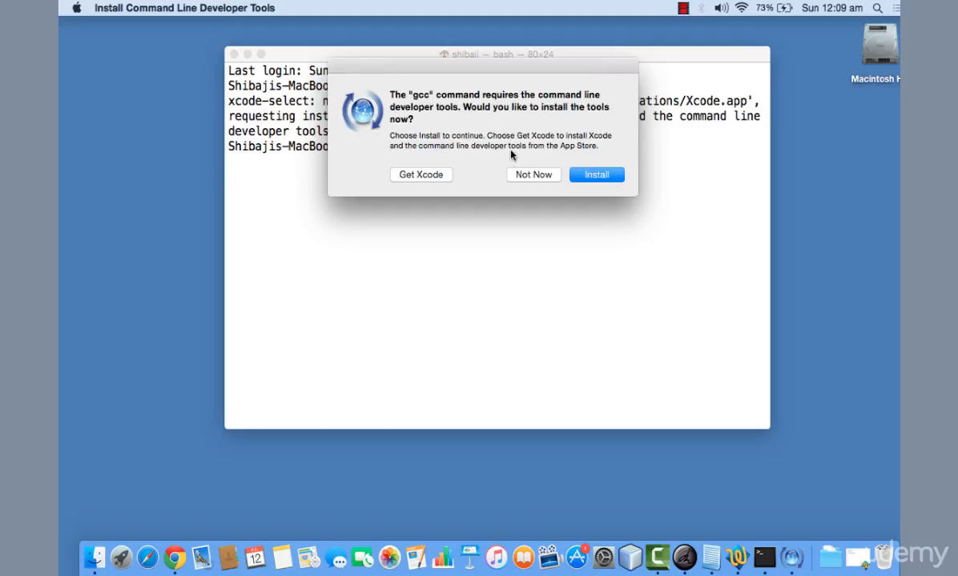
{"action": "mouse_move", "coordinate": [558, 138]}
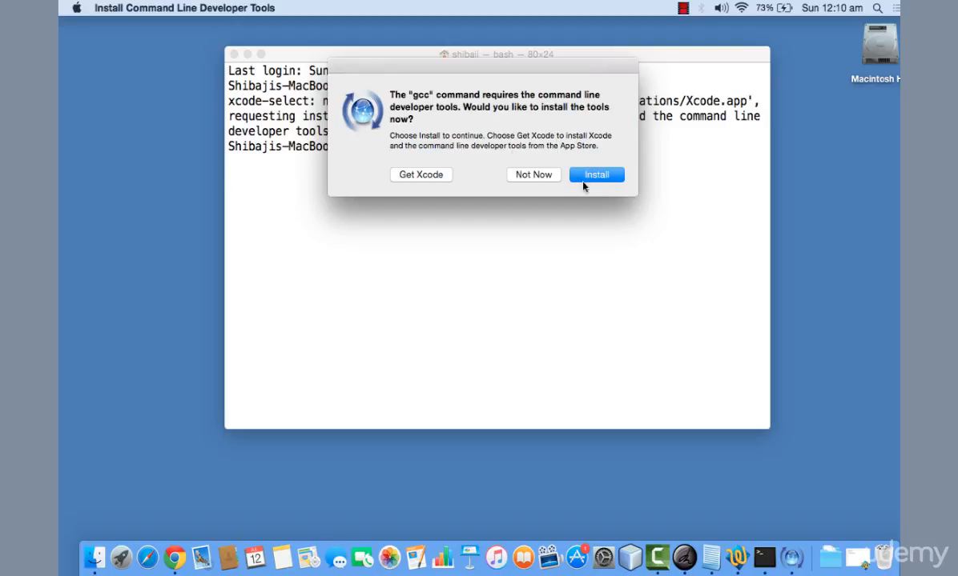
{"action": "mouse_move", "coordinate": [418, 134]}
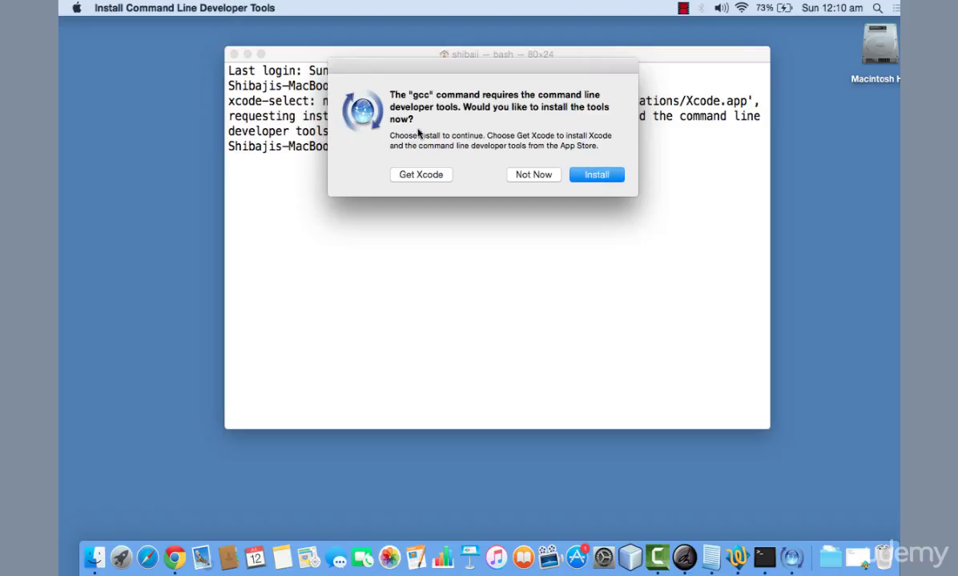
{"action": "mouse_move", "coordinate": [438, 198]}
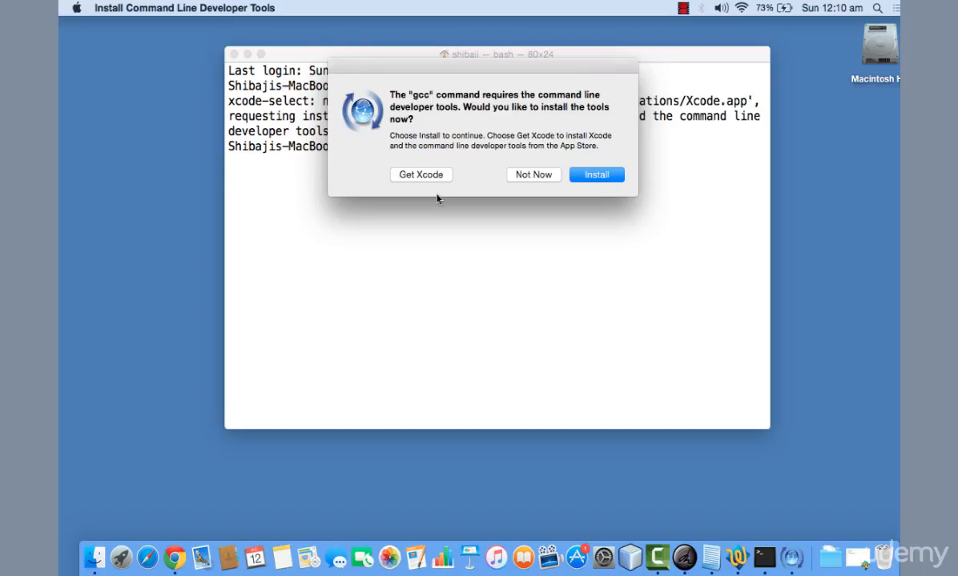
{"action": "mouse_move", "coordinate": [414, 177]}
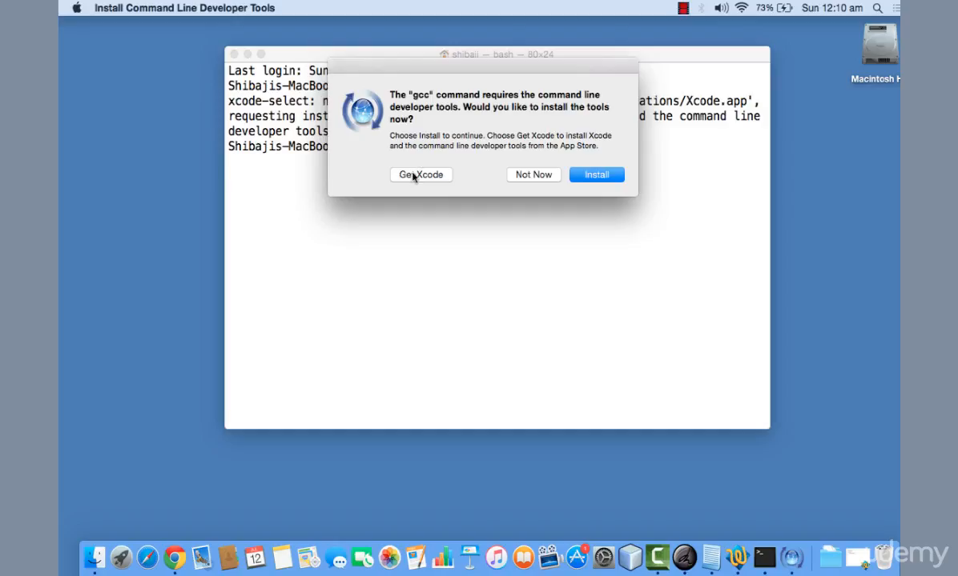
{"action": "mouse_move", "coordinate": [618, 138]}
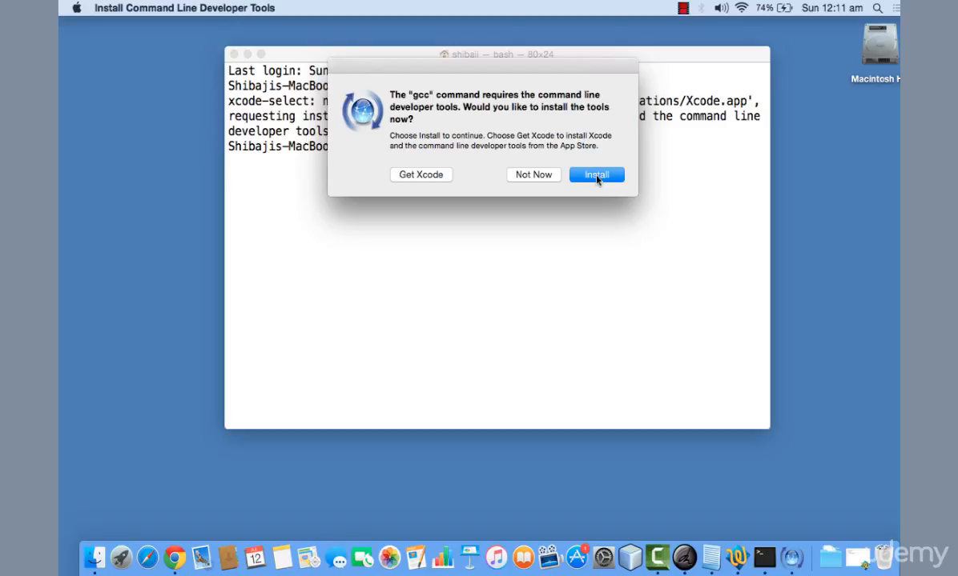
Install the Command Line Developer Tools, agreeing to the license after scrolling through it
{"action": "left_click", "coordinate": [597, 174]}
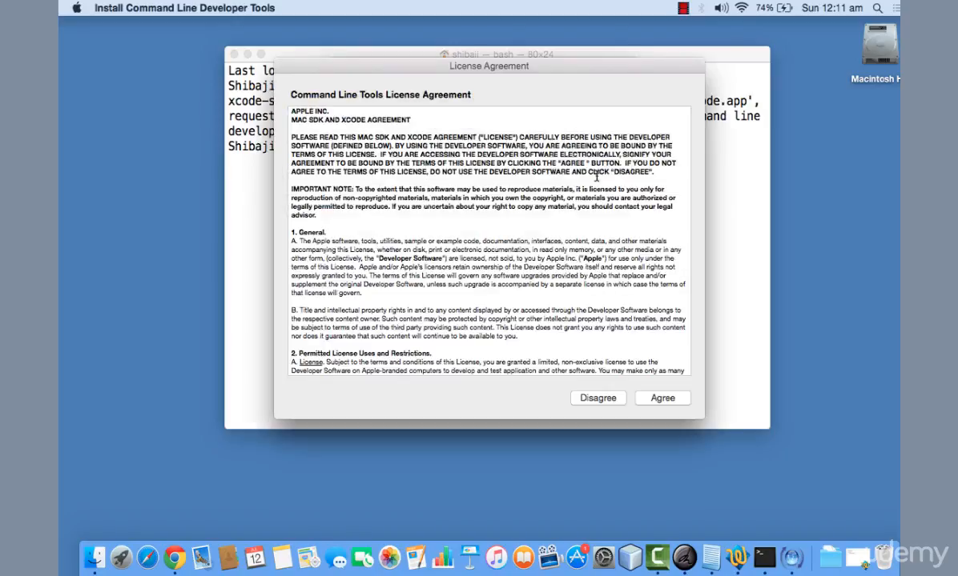
{"action": "scroll", "scroll_direction": "down", "scroll_amount": 3}
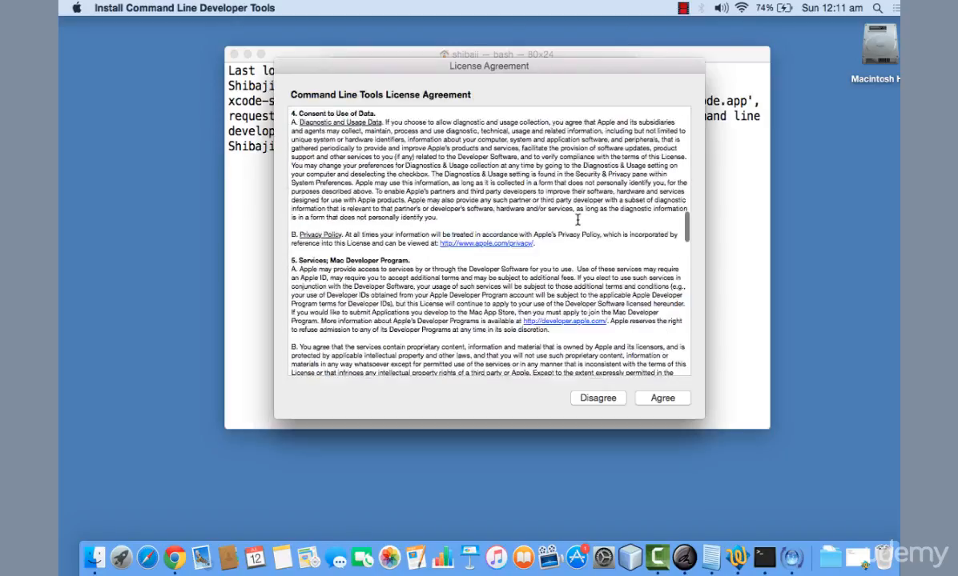
{"action": "scroll", "scroll_direction": "down", "scroll_amount": 3}
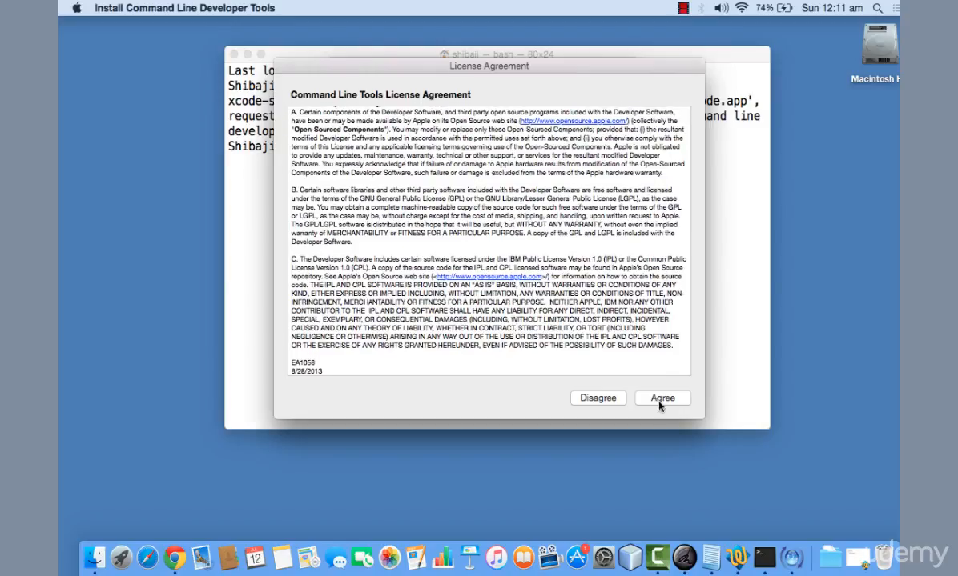
{"action": "left_click", "coordinate": [662, 398]}
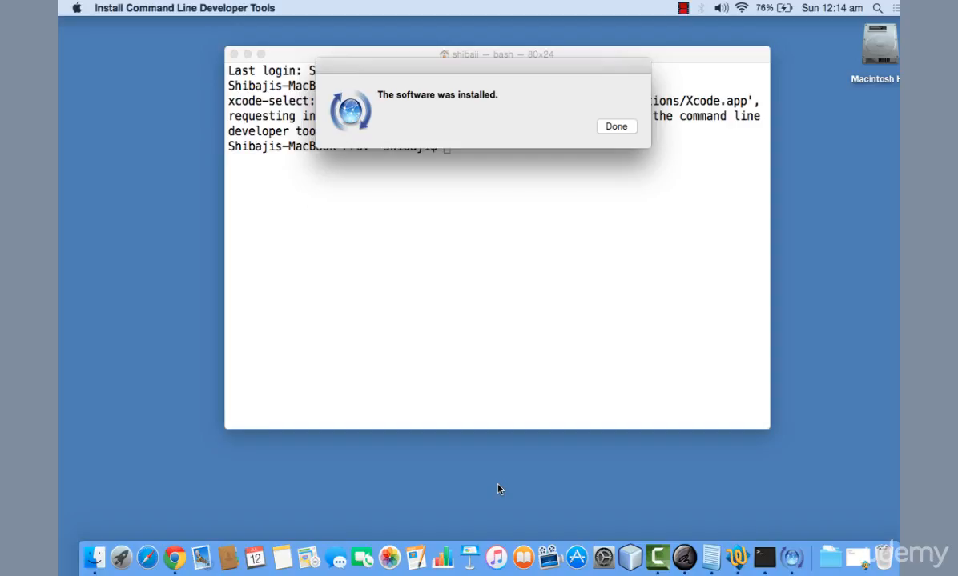
{"action": "mouse_move", "coordinate": [622, 139]}
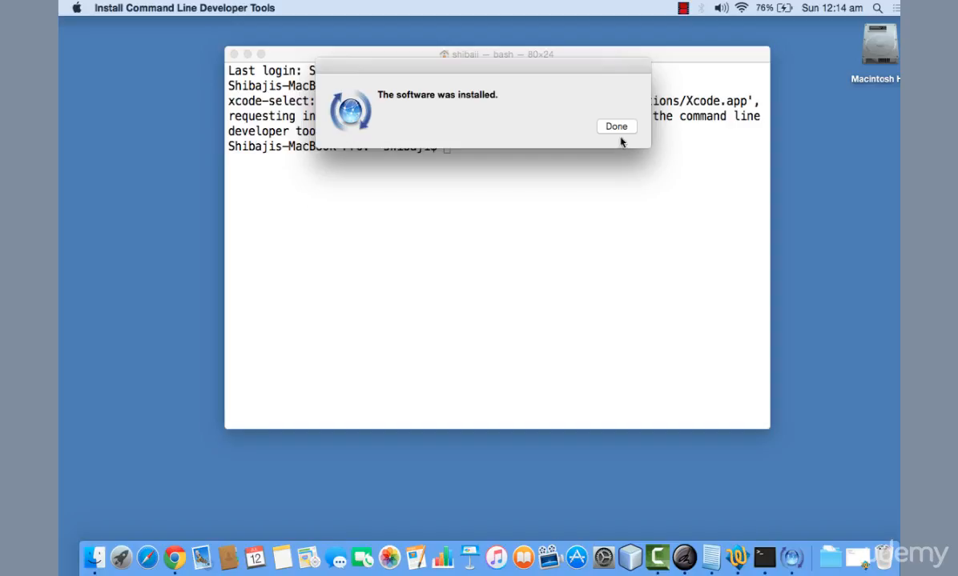
Dismiss the installation finished notice and type gcc again in Terminal
{"action": "left_click", "coordinate": [615, 126]}
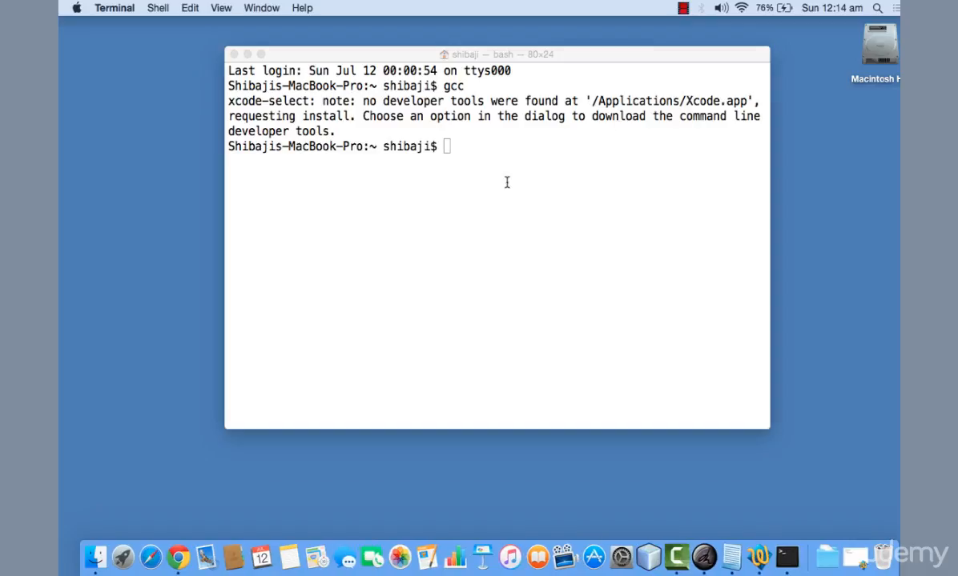
{"action": "type", "text": "gcc"}
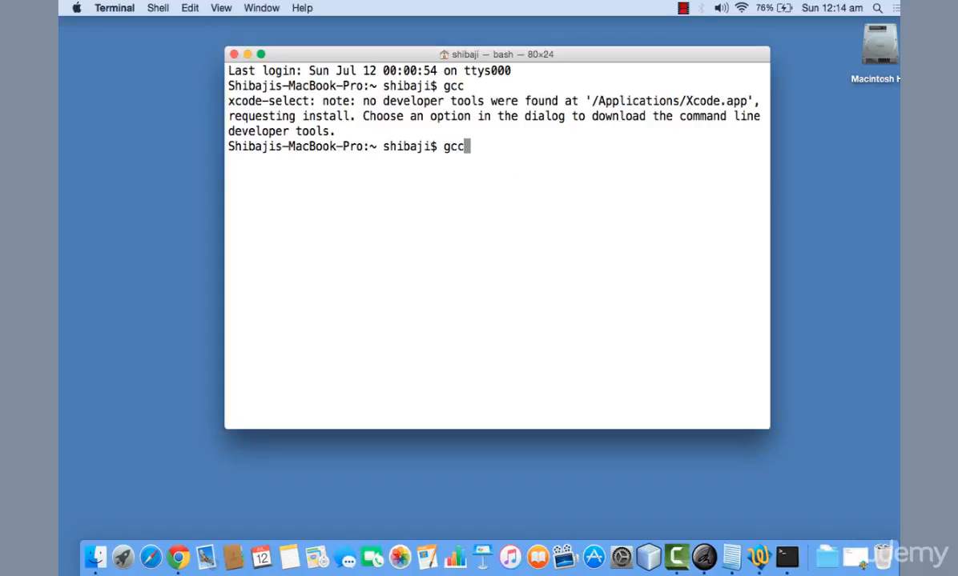